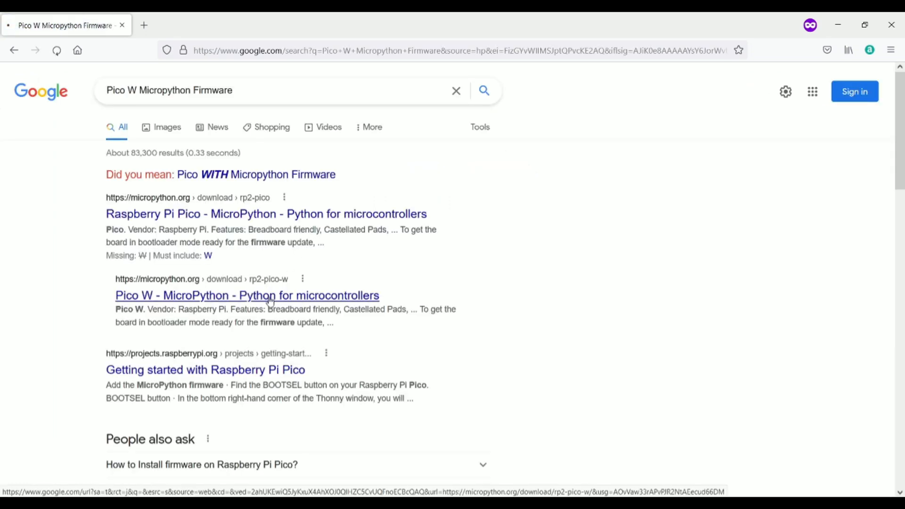
Reach the Pico W MicroPython page and pick the newest nightly firmware build.
{"action": "left_click", "coordinate": [246, 295]}
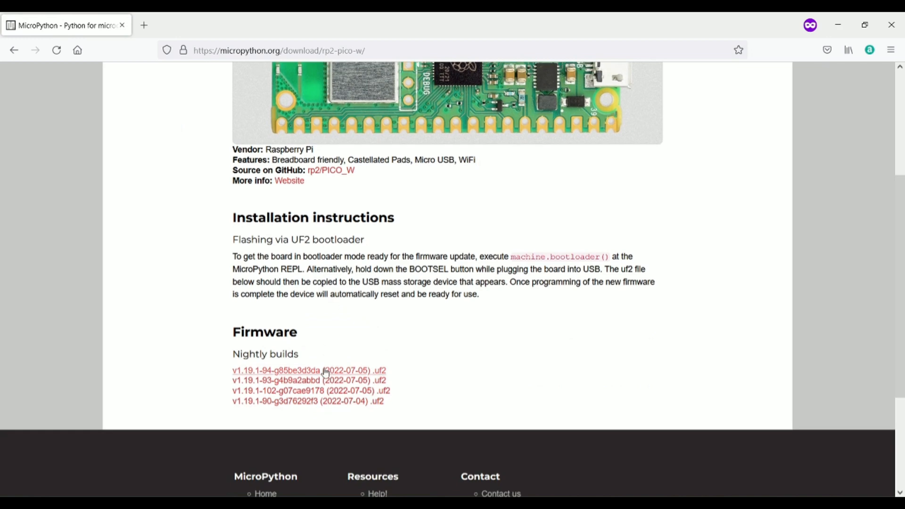
{"action": "left_click", "coordinate": [307, 370]}
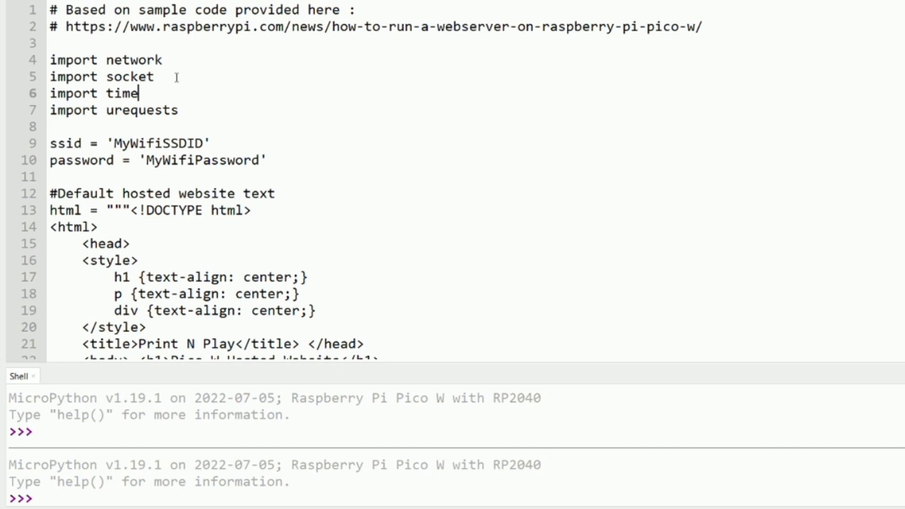
{"action": "mouse_move", "coordinate": [250, 178]}
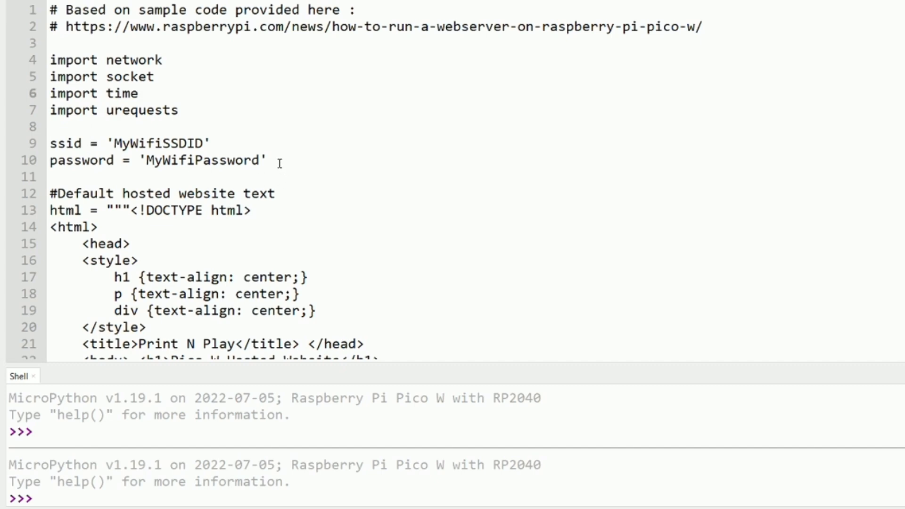
Scroll to the hosted HTML string and highlight the placeholder in the page paragraph.
{"action": "scroll", "scroll_direction": "down", "scroll_amount": 3}
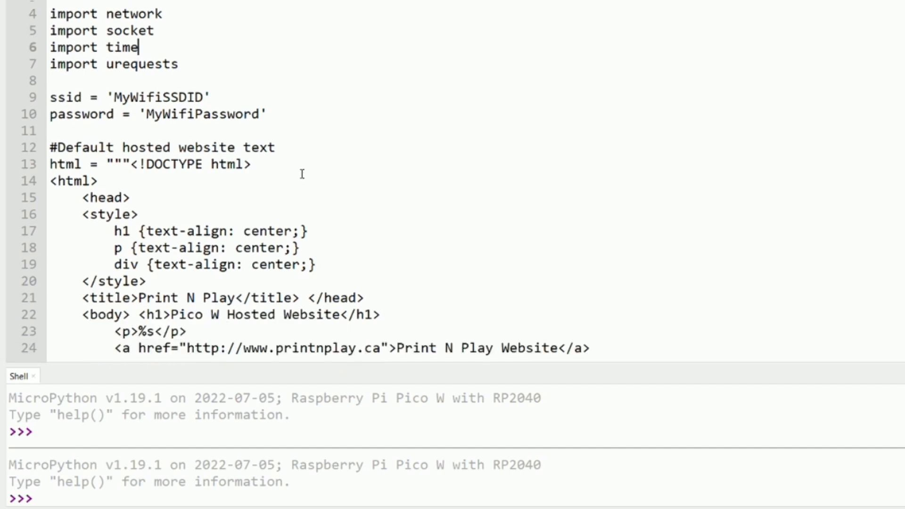
{"action": "scroll", "scroll_direction": "down", "scroll_amount": 3}
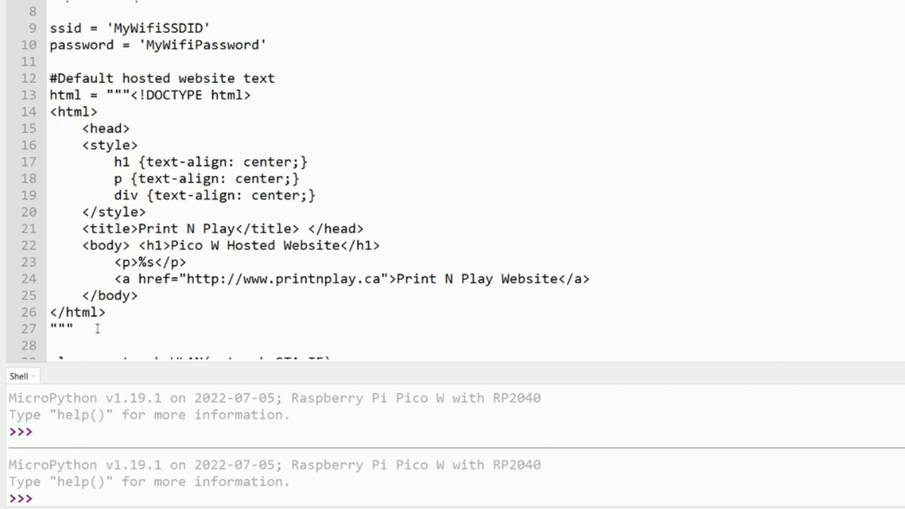
{"action": "left_click_drag", "start_coordinate": [50, 95], "coordinate": [74, 329]}
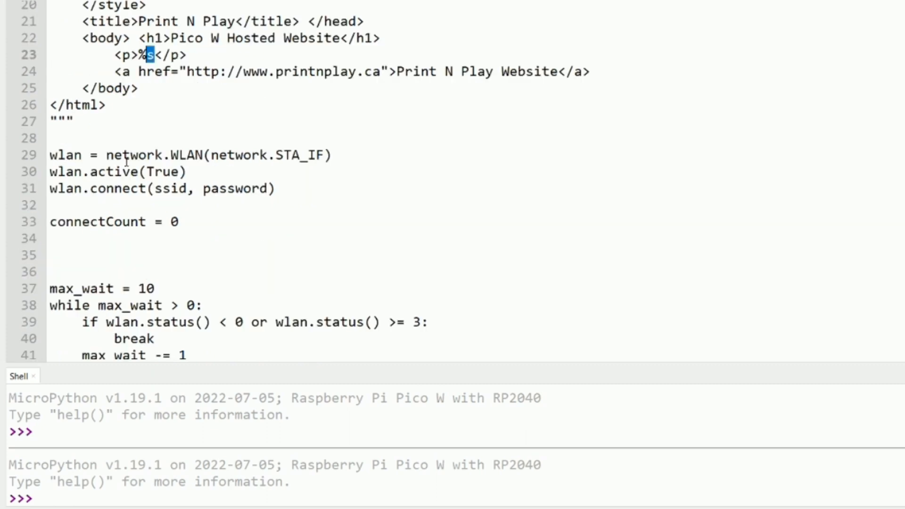
{"action": "double_click", "coordinate": [186, 155]}
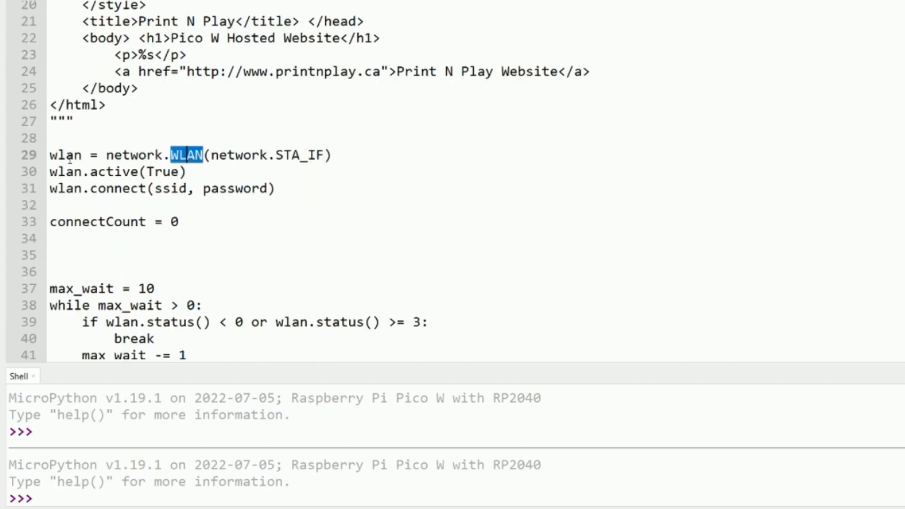
{"action": "left_click", "coordinate": [188, 171]}
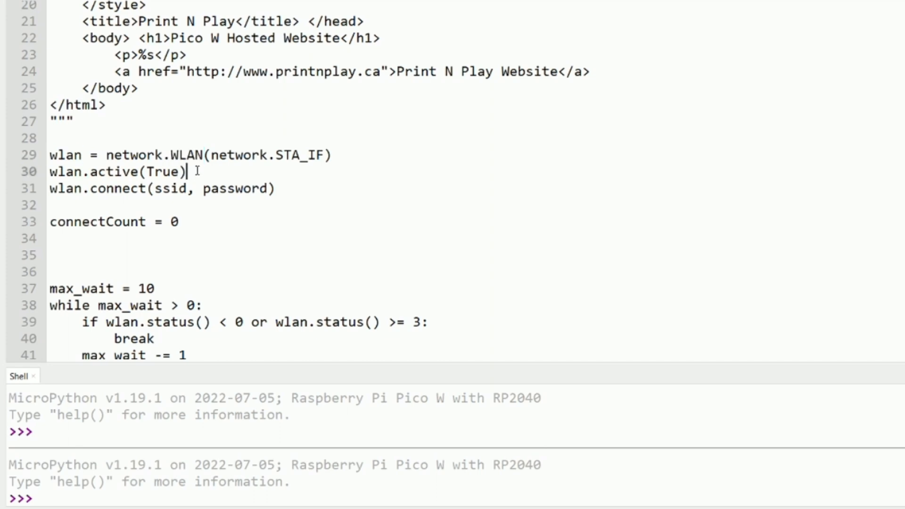
{"action": "left_click_drag", "start_coordinate": [66, 172], "coordinate": [187, 172]}
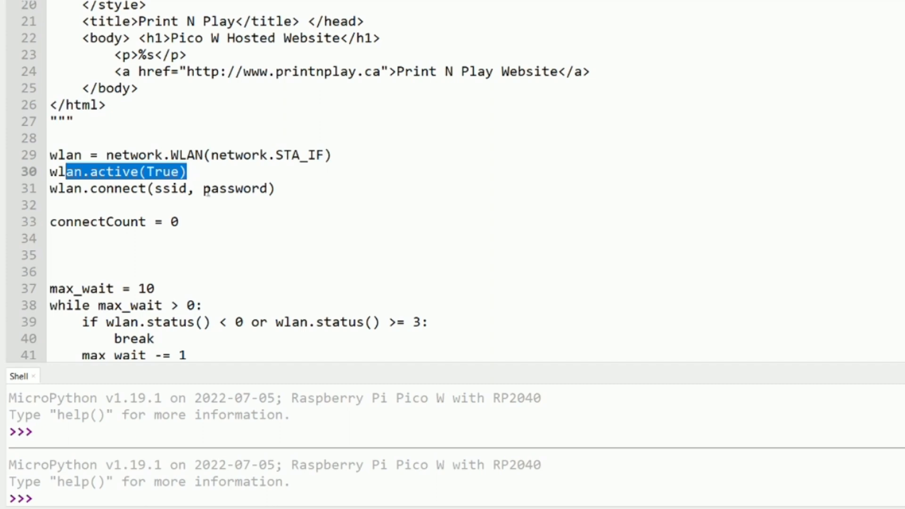
{"action": "double_click", "coordinate": [234, 188]}
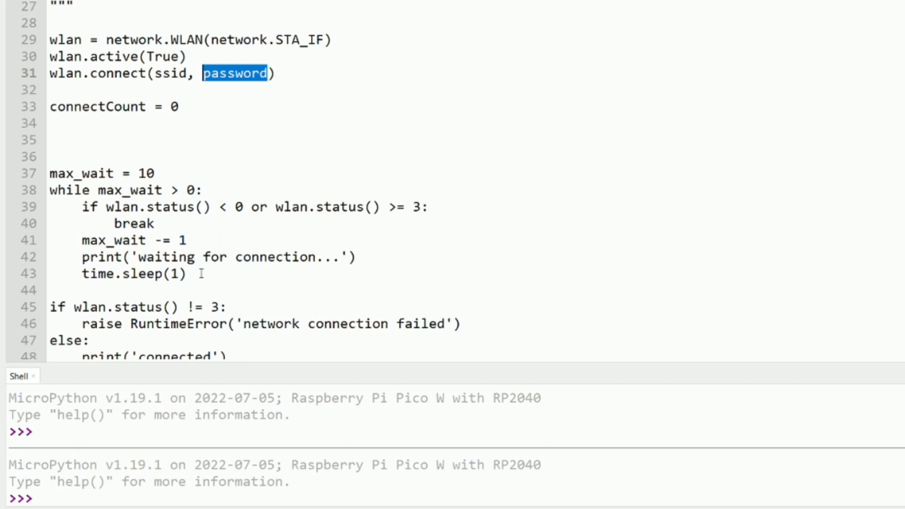
{"action": "double_click", "coordinate": [133, 273]}
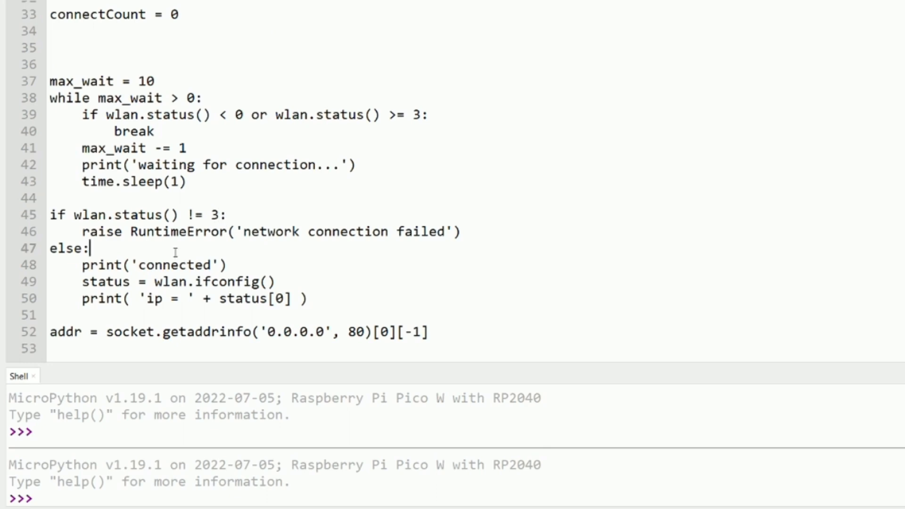
{"action": "double_click", "coordinate": [176, 265]}
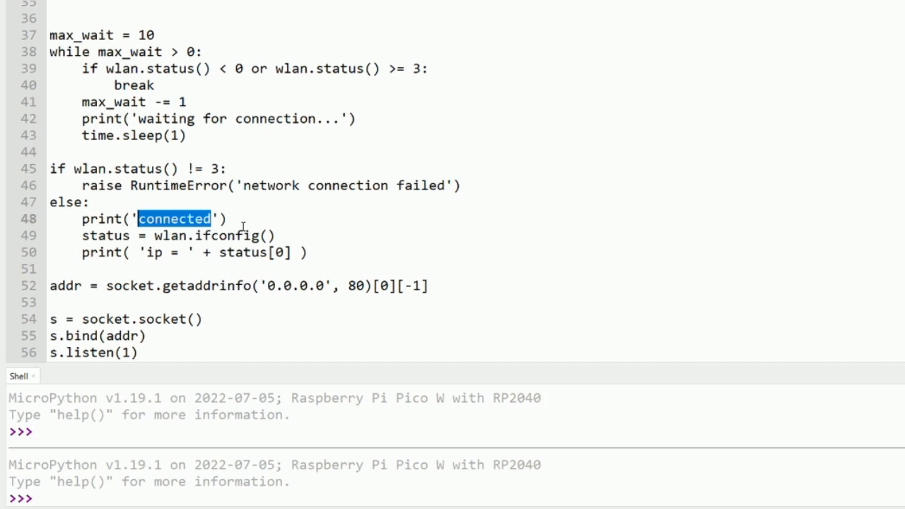
{"action": "mouse_move", "coordinate": [309, 254]}
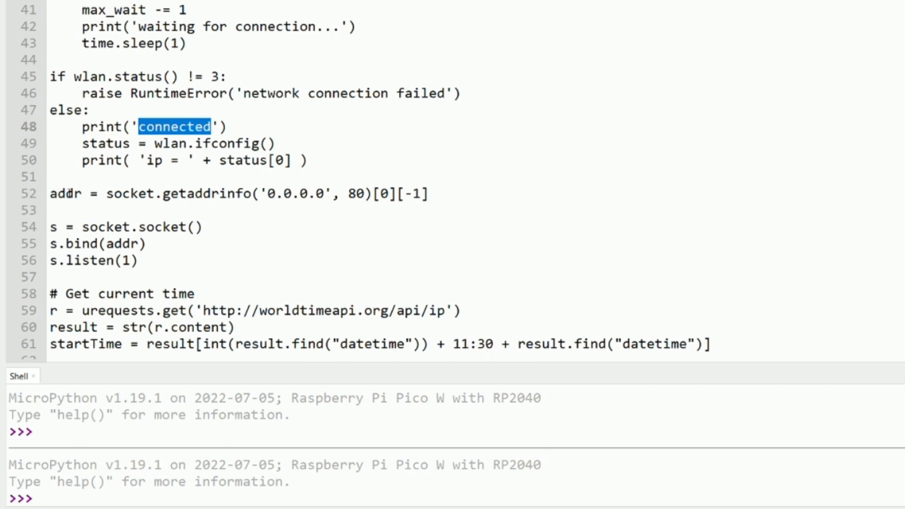
{"action": "double_click", "coordinate": [65, 193]}
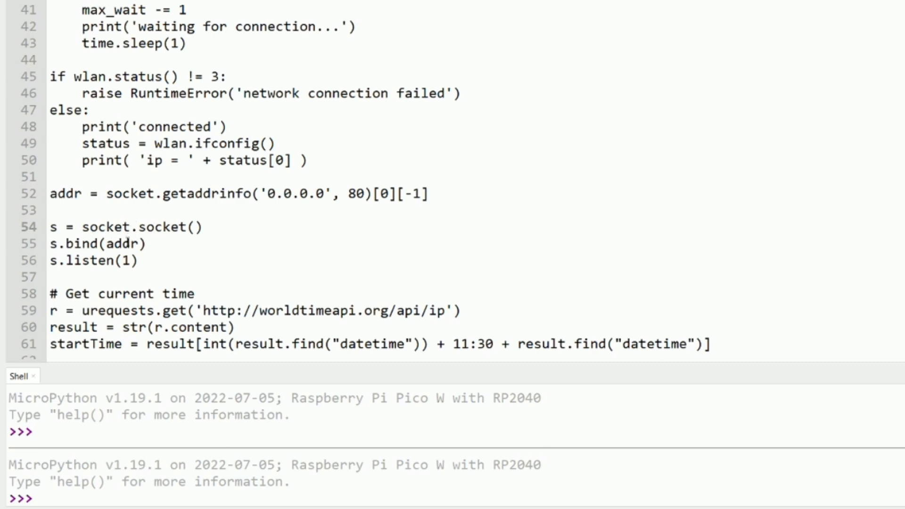
{"action": "double_click", "coordinate": [89, 260]}
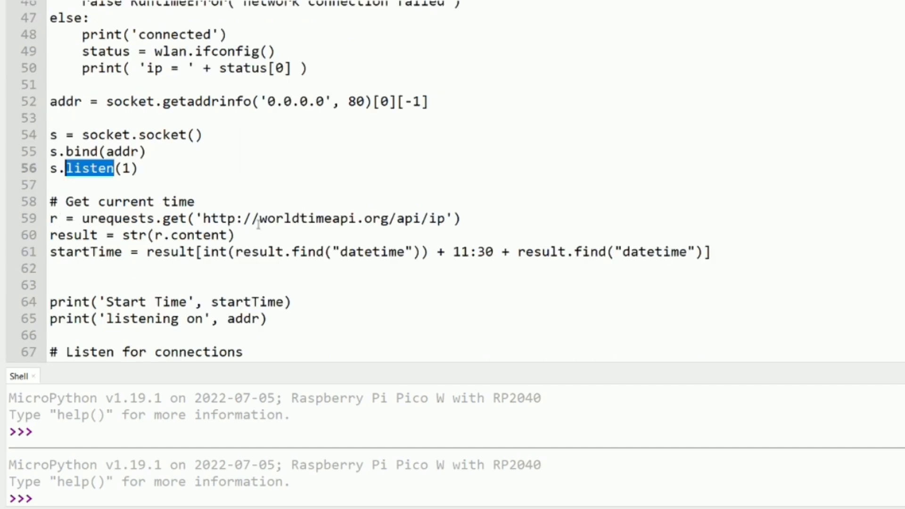
{"action": "mouse_move", "coordinate": [404, 225]}
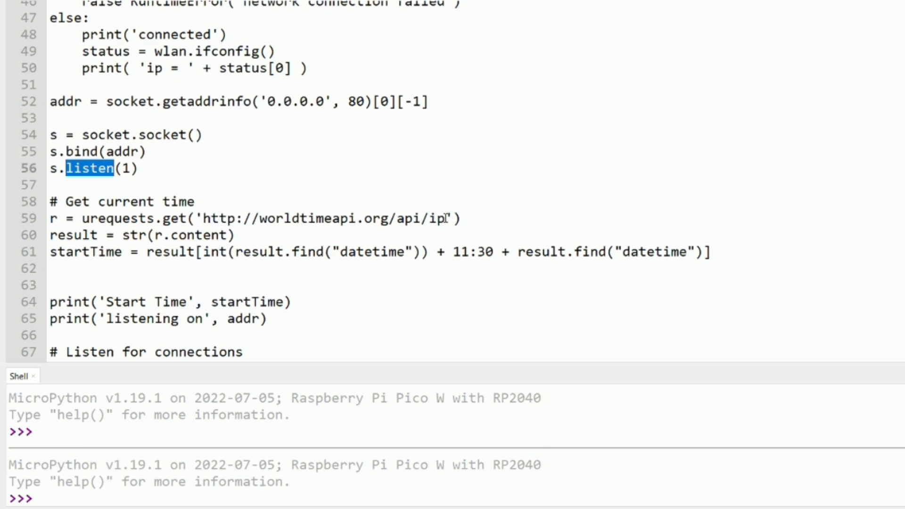
{"action": "double_click", "coordinate": [436, 218]}
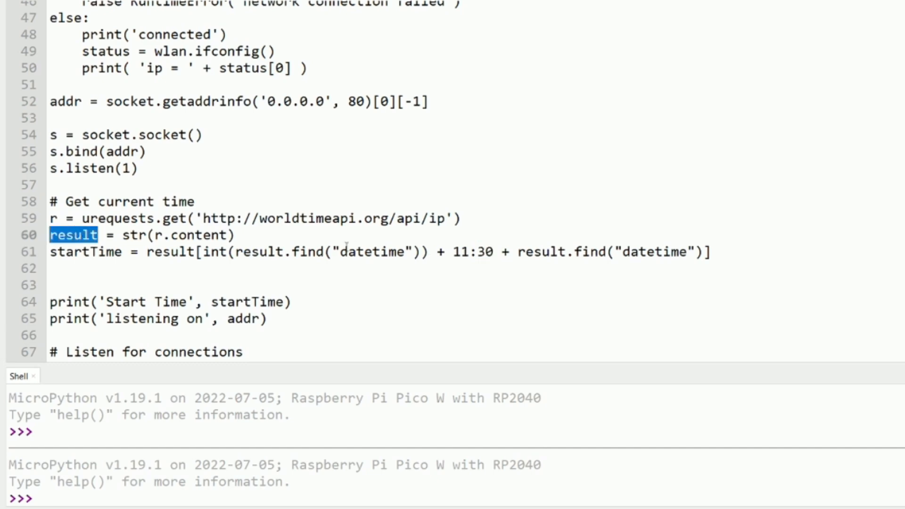
{"action": "scroll", "scroll_direction": "down", "scroll_amount": 3}
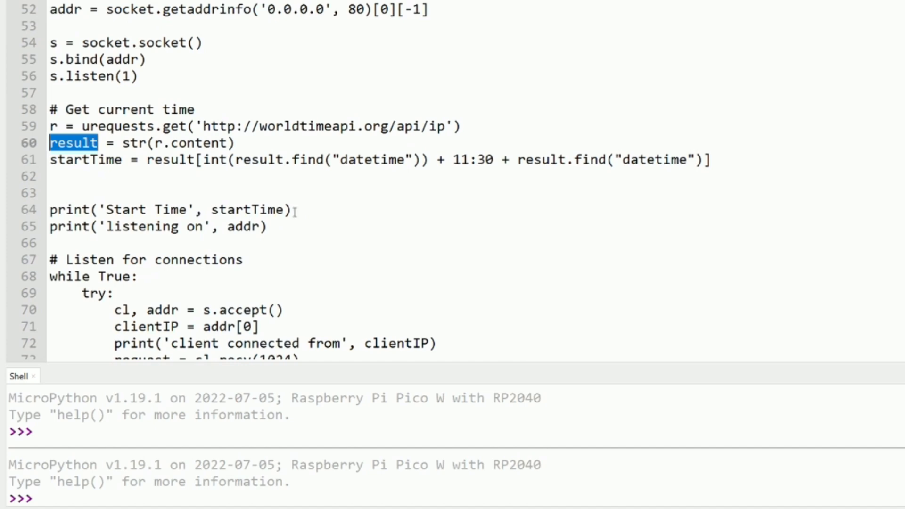
{"action": "mouse_move", "coordinate": [276, 227]}
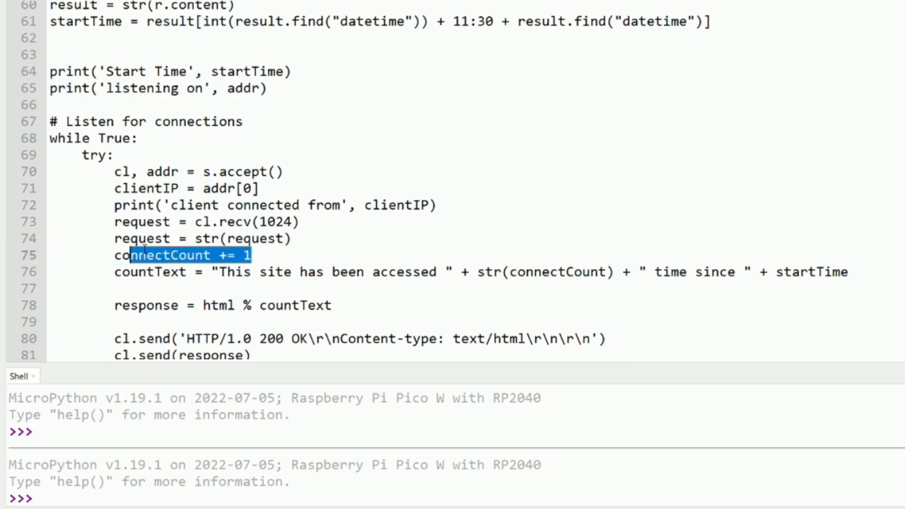
{"action": "left_click", "coordinate": [196, 272]}
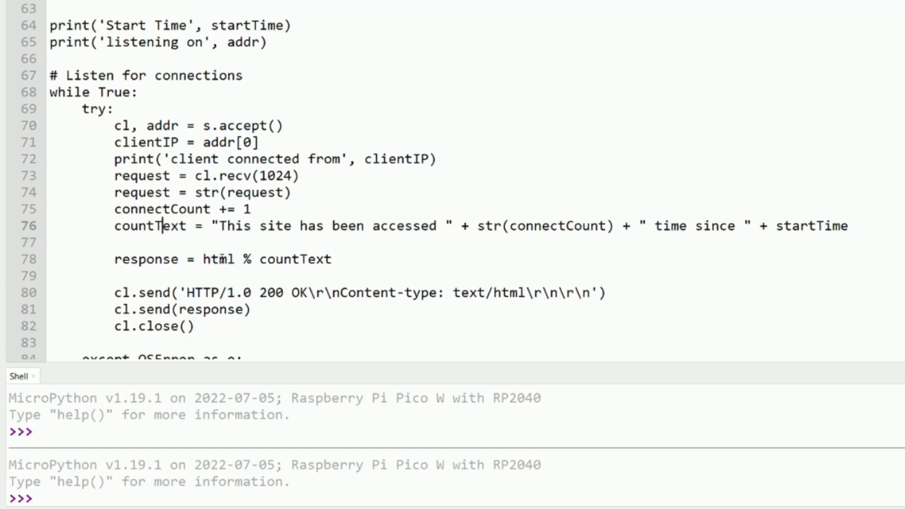
{"action": "double_click", "coordinate": [244, 259]}
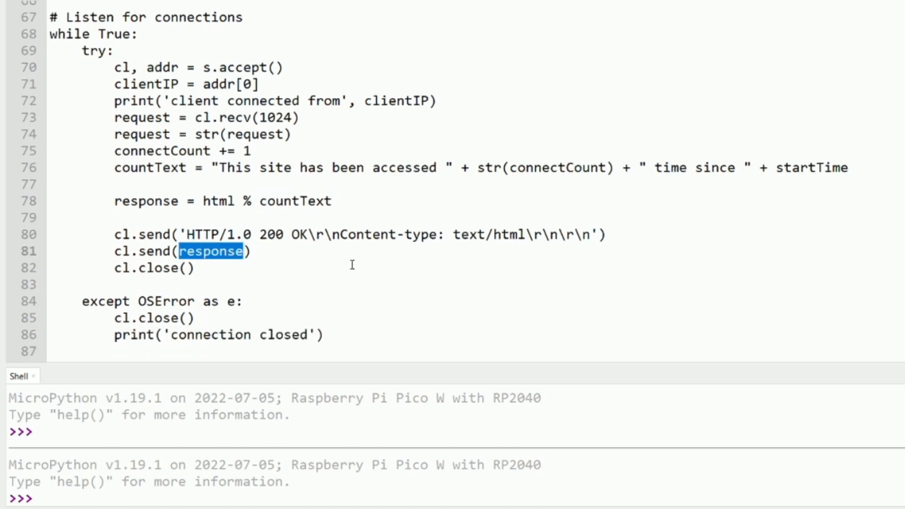
{"action": "mouse_move", "coordinate": [386, 247]}
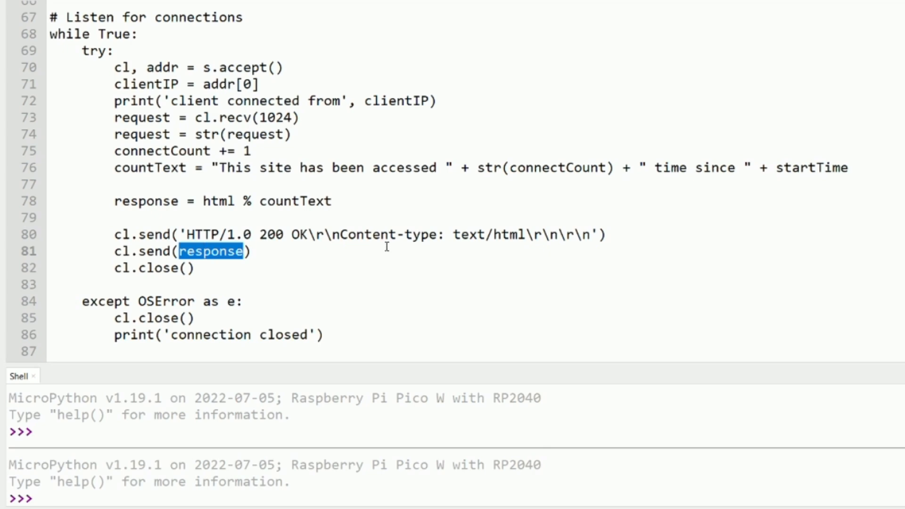
{"action": "left_click", "coordinate": [386, 247]}
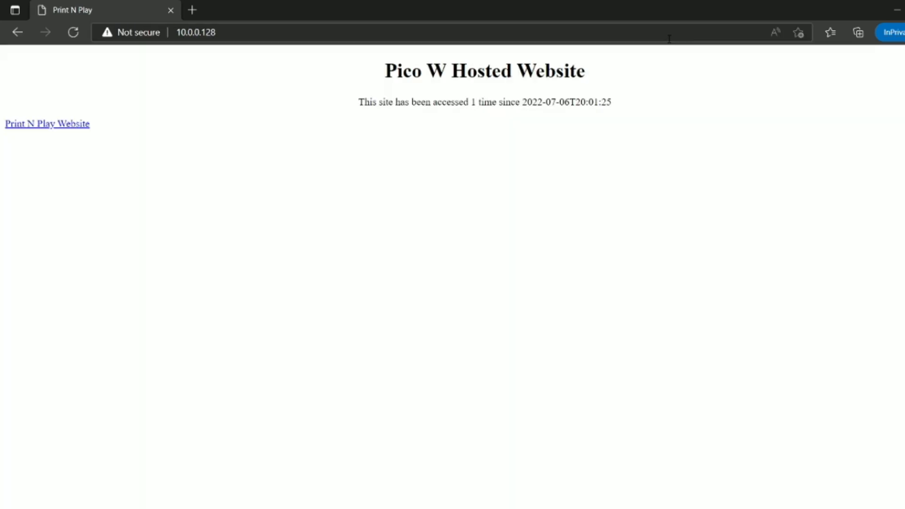
{"action": "mouse_move", "coordinate": [407, 106]}
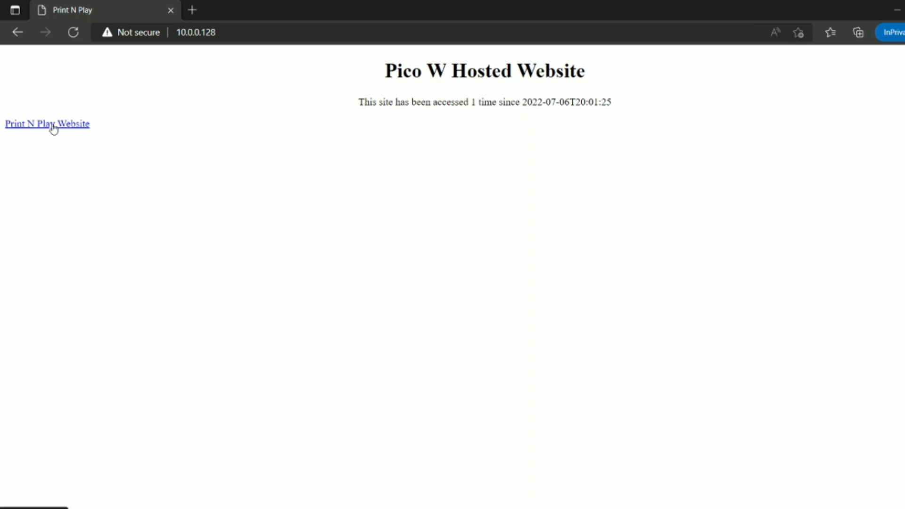
Reload the 10.0.0.128 hosted page several times until the access count reaches 22.
{"action": "left_click", "coordinate": [47, 123]}
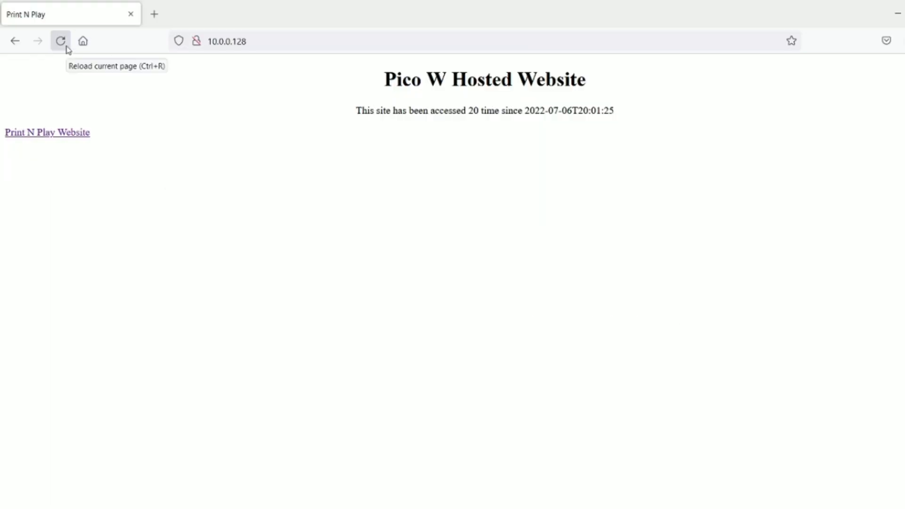
{"action": "left_click", "coordinate": [60, 41]}
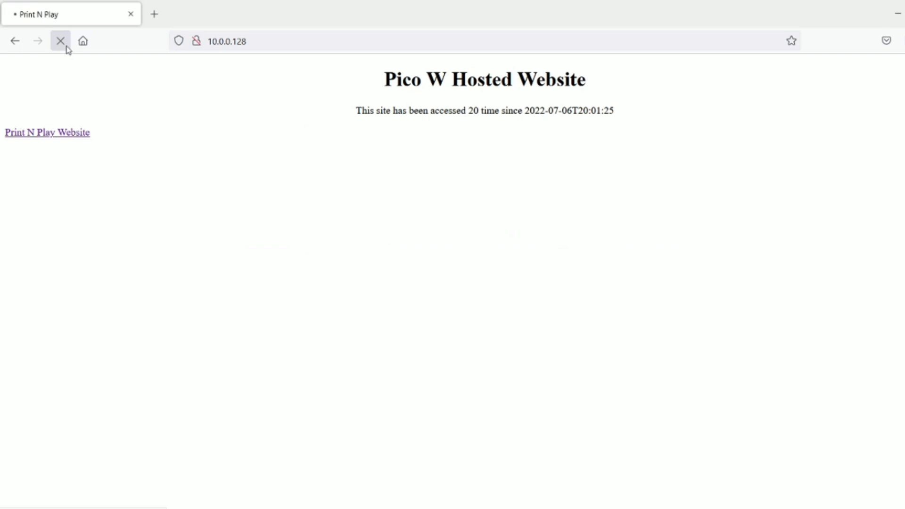
{"action": "left_click", "coordinate": [61, 40]}
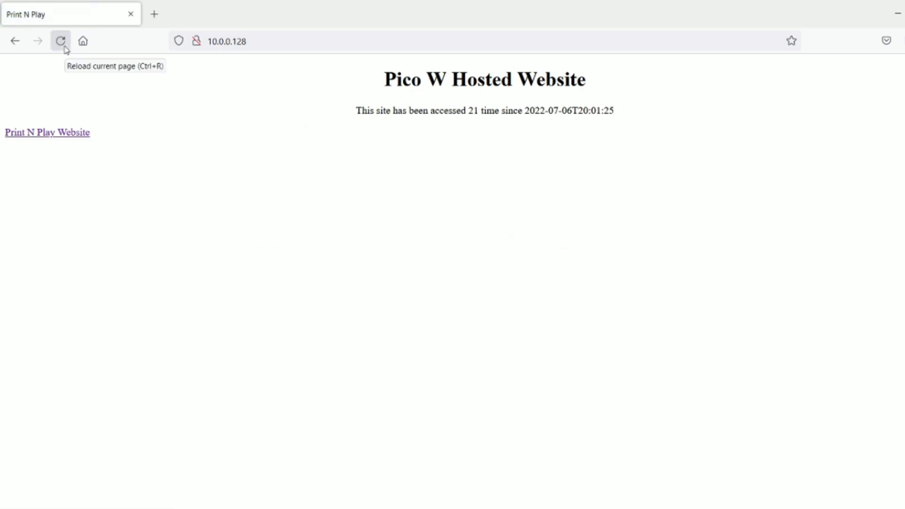
{"action": "left_click", "coordinate": [60, 40]}
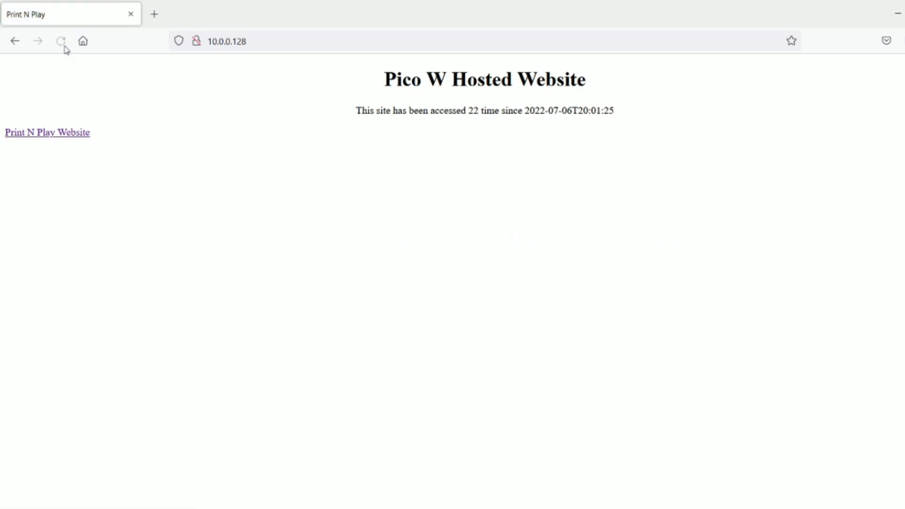
{"action": "left_click", "coordinate": [60, 40]}
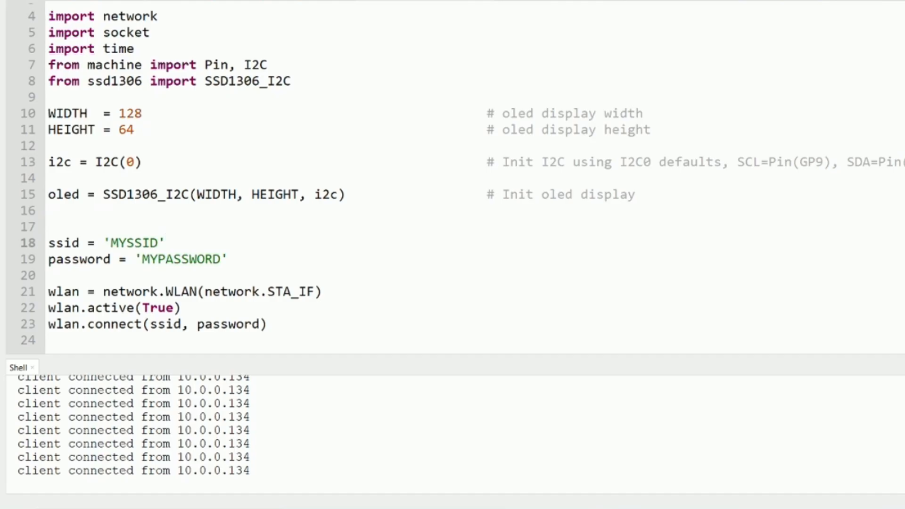
{"action": "left_click", "coordinate": [164, 243]}
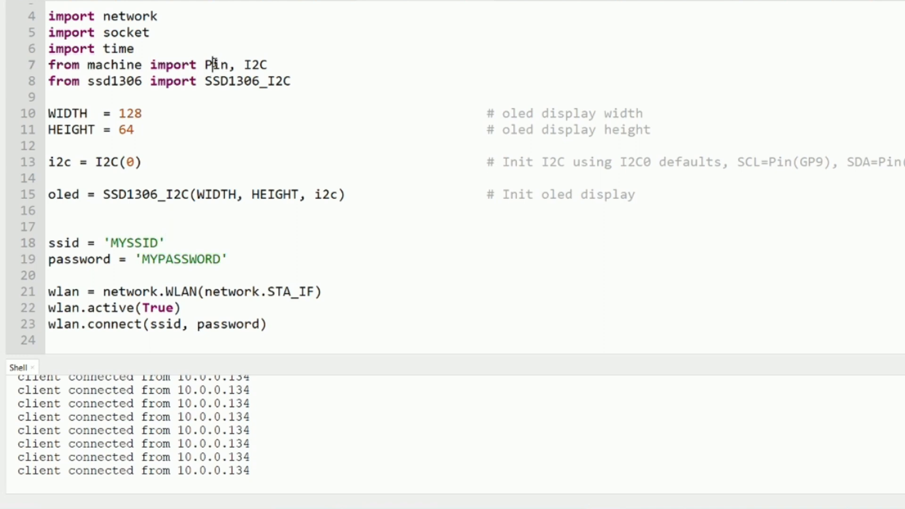
{"action": "double_click", "coordinate": [255, 65]}
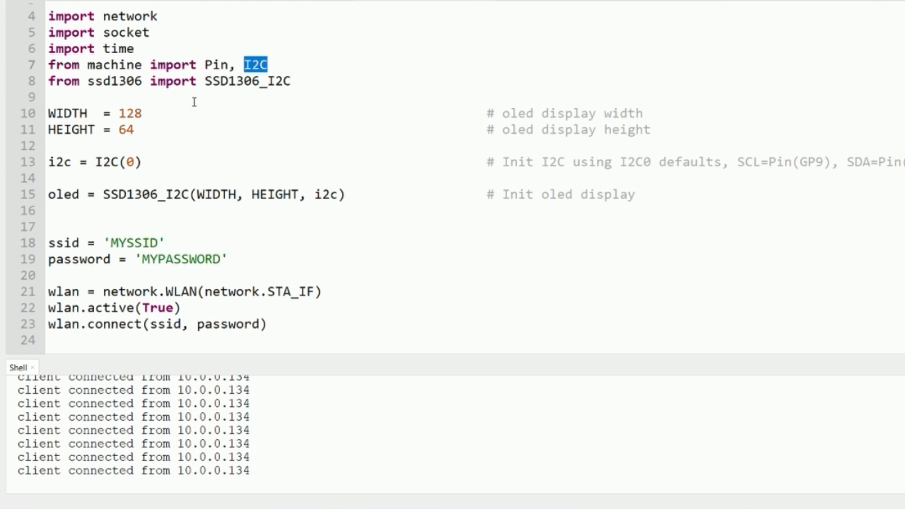
{"action": "mouse_move", "coordinate": [645, 194]}
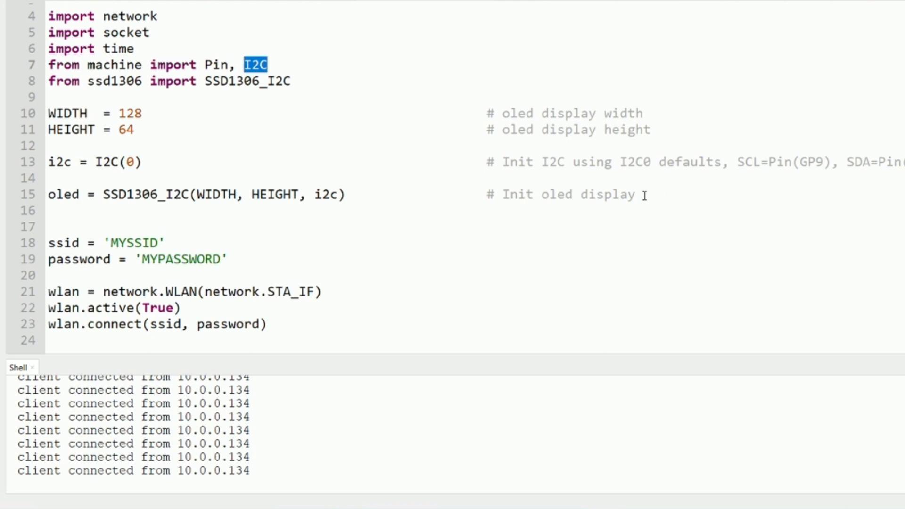
{"action": "left_click_drag", "start_coordinate": [49, 113], "coordinate": [634, 195]}
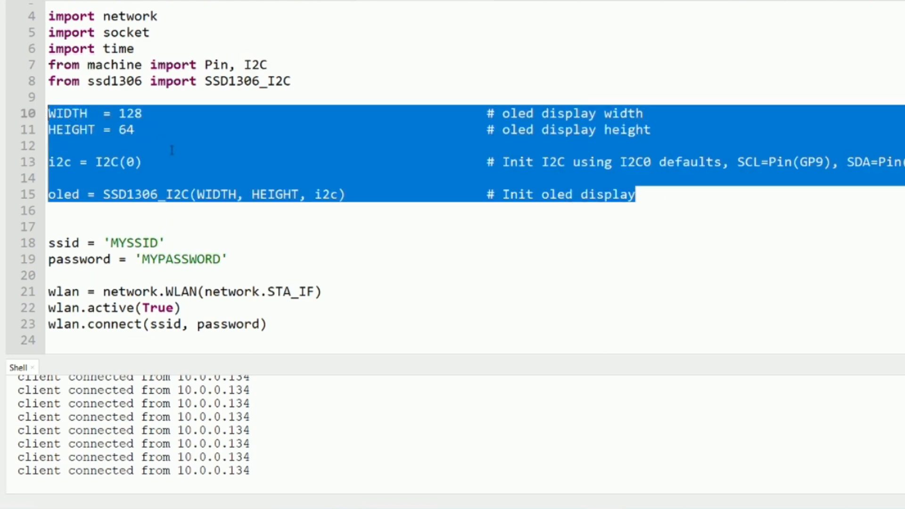
{"action": "scroll", "scroll_direction": "down", "scroll_amount": 3}
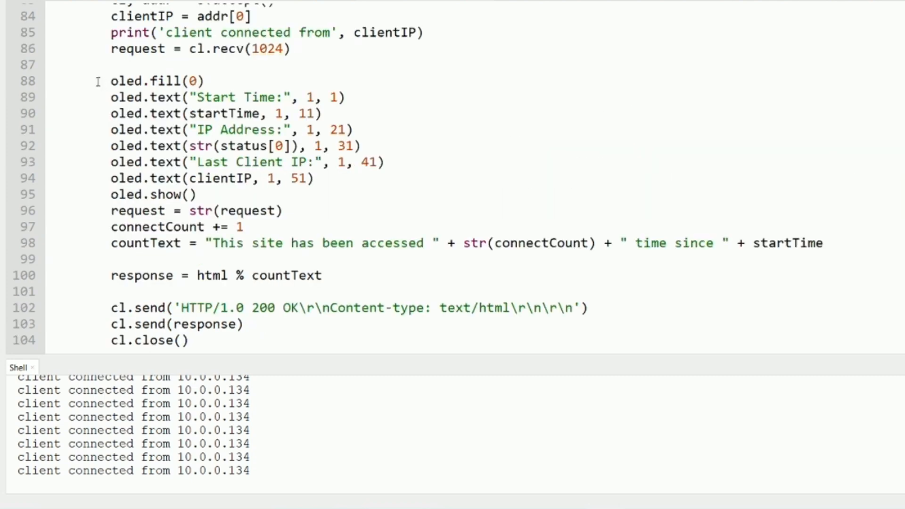
{"action": "double_click", "coordinate": [155, 81]}
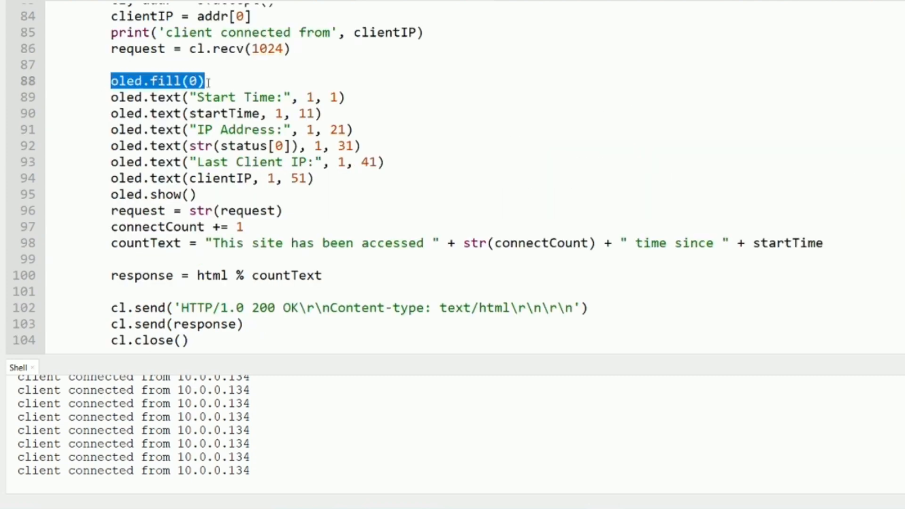